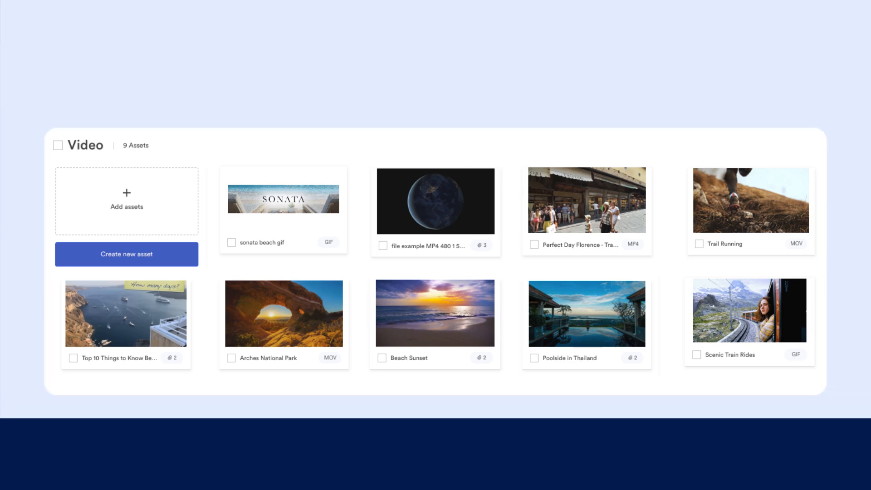
Scroll down the Sonata Asset Library home page toward the Ads section
scroll("down", 3)
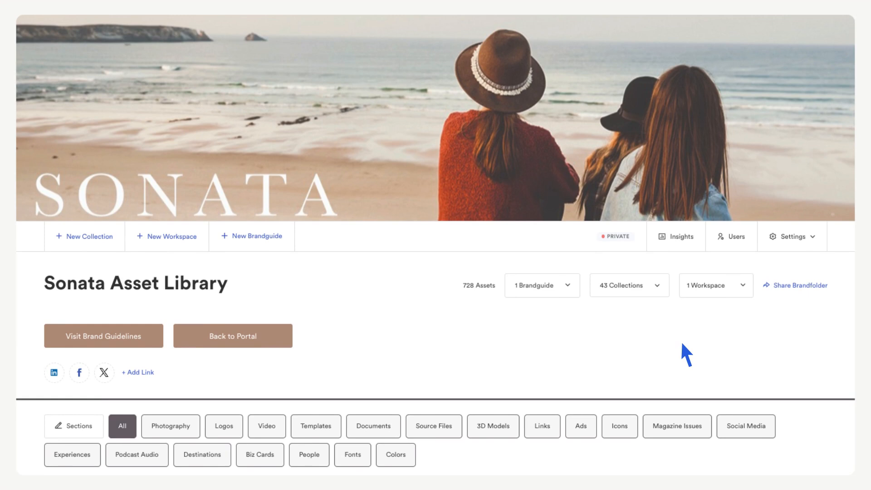
mouse_move(667, 370)
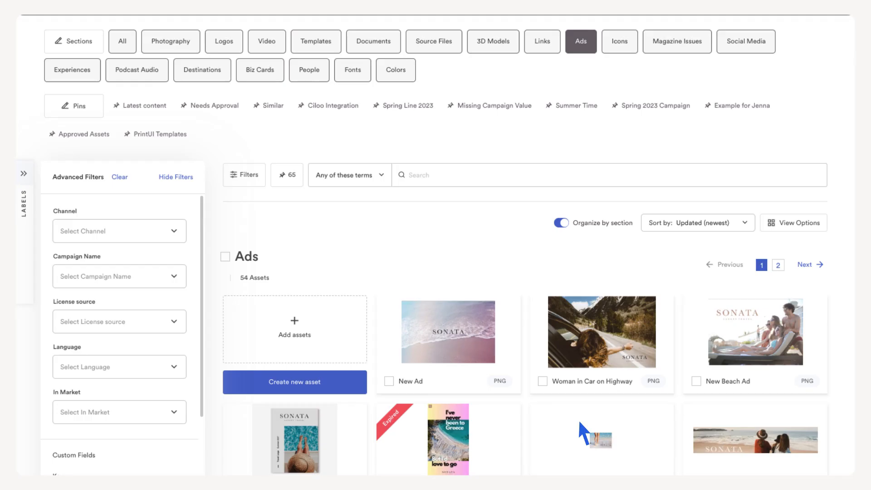
Add an asset to Ads with License source Sonata Owned and choose find-your-happy-place.png from Downloads
left_click(294, 330)
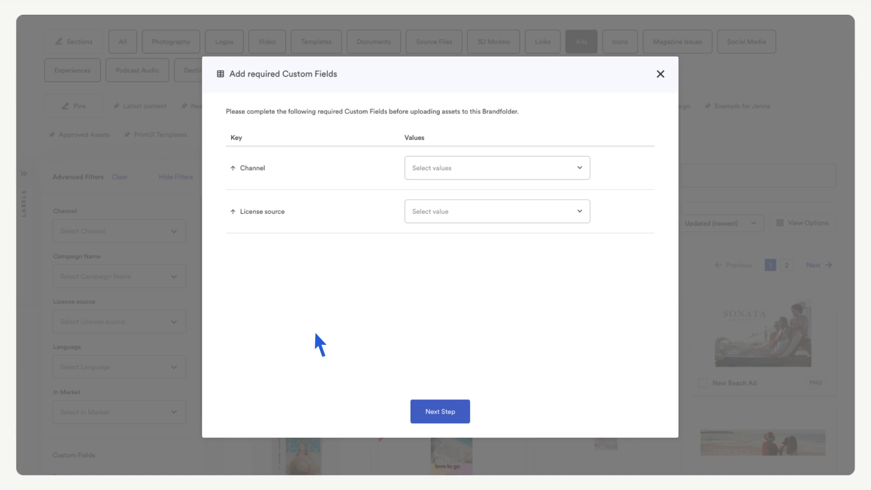
mouse_move(569, 164)
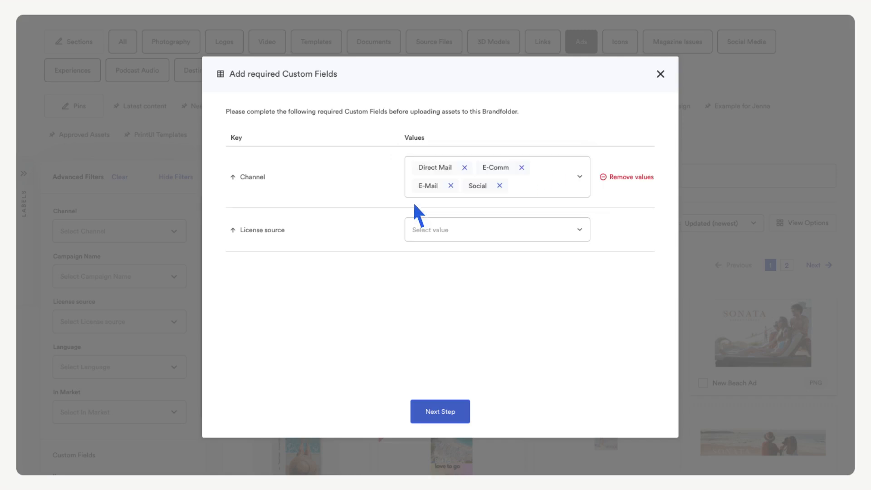
left_click(497, 229)
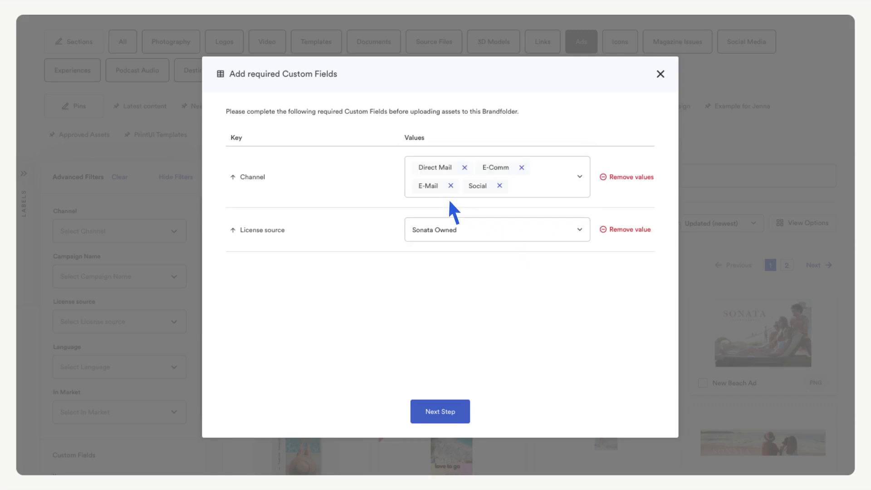
left_click(440, 412)
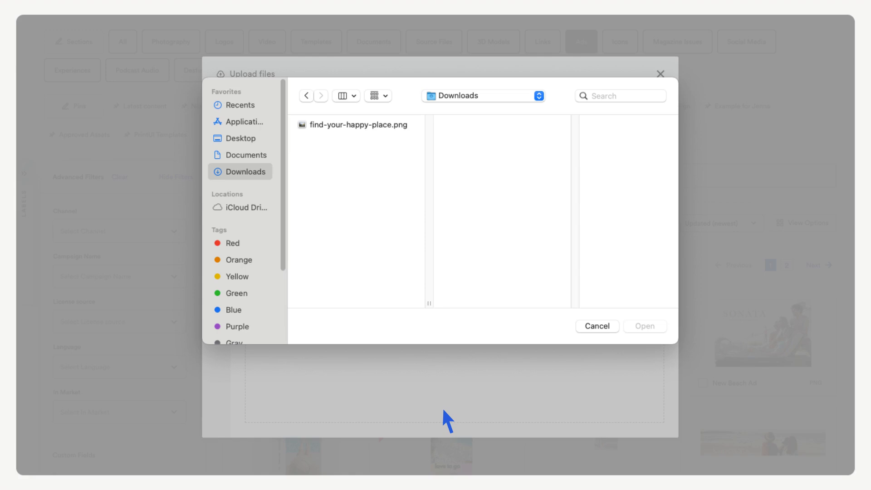
left_click(358, 125)
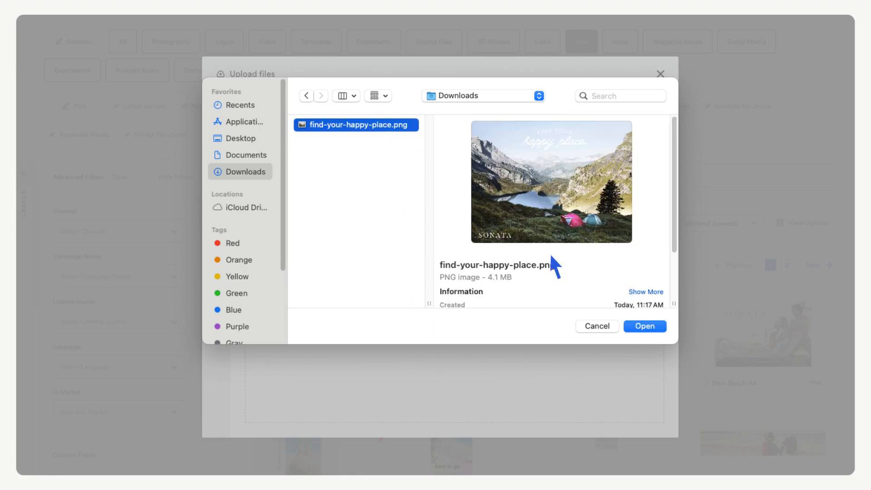
left_click(644, 325)
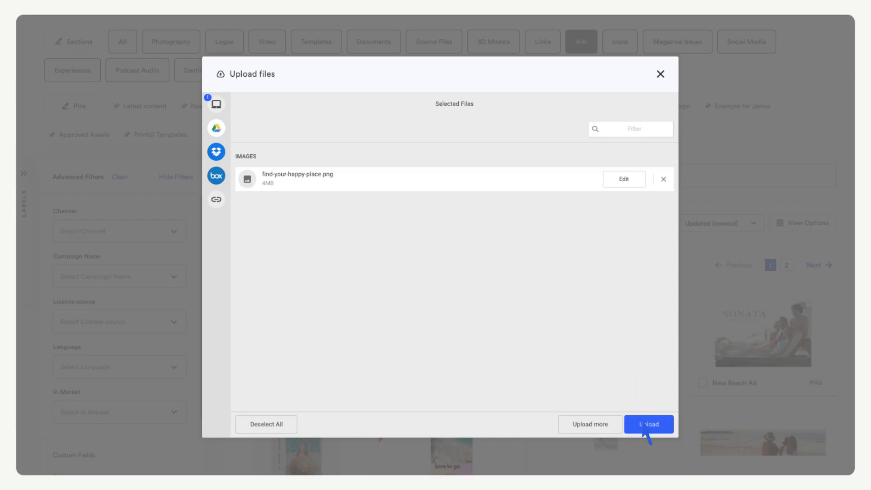
Upload find-your-happy-place into Ads and view the new asset's details
left_click(648, 425)
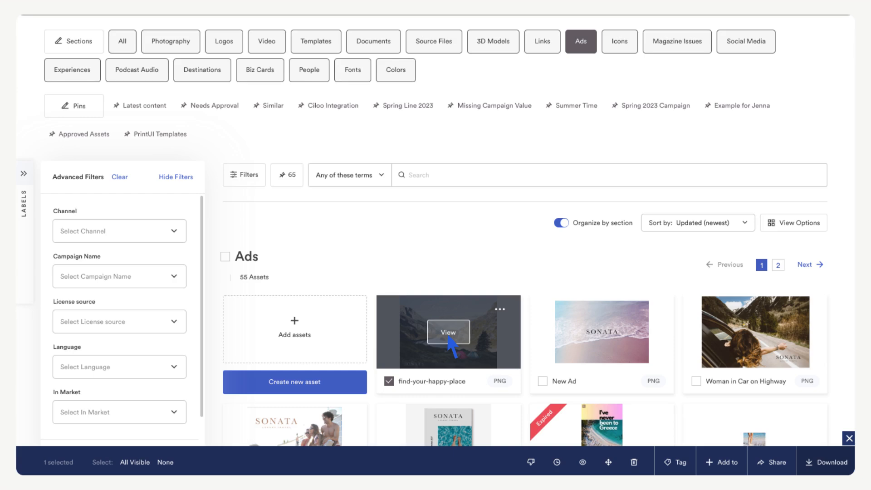
left_click(448, 332)
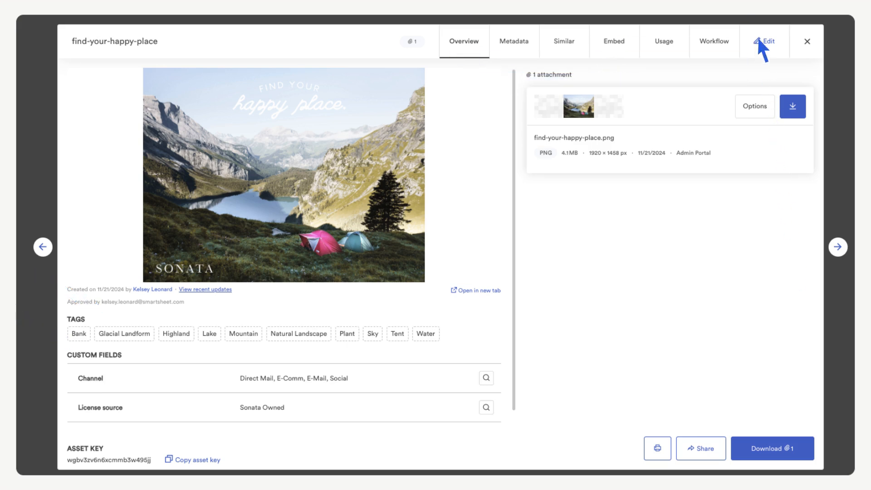
Edit the camping ad, add the Photography suggested tag and move to its Custom Fields
left_click(768, 42)
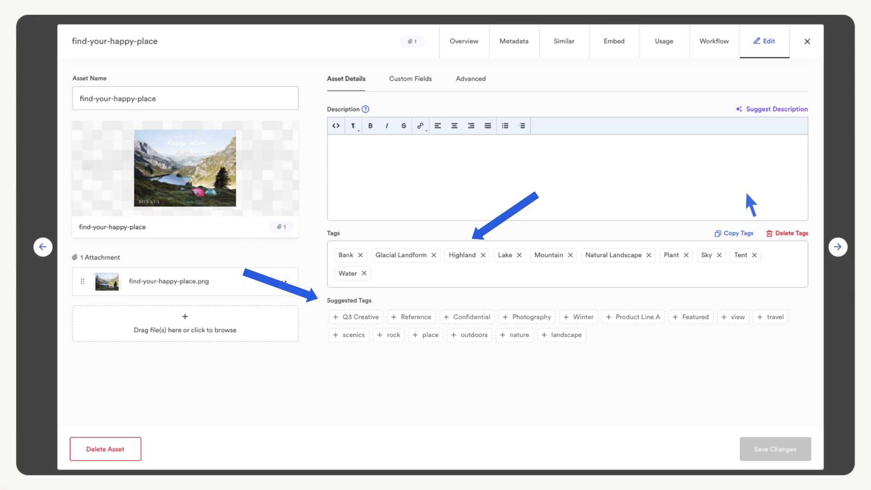
left_click(526, 317)
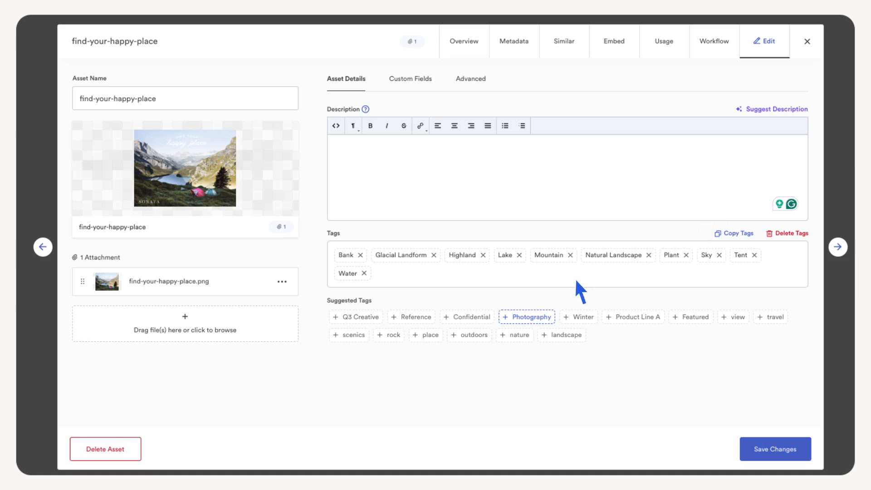
left_click(527, 317)
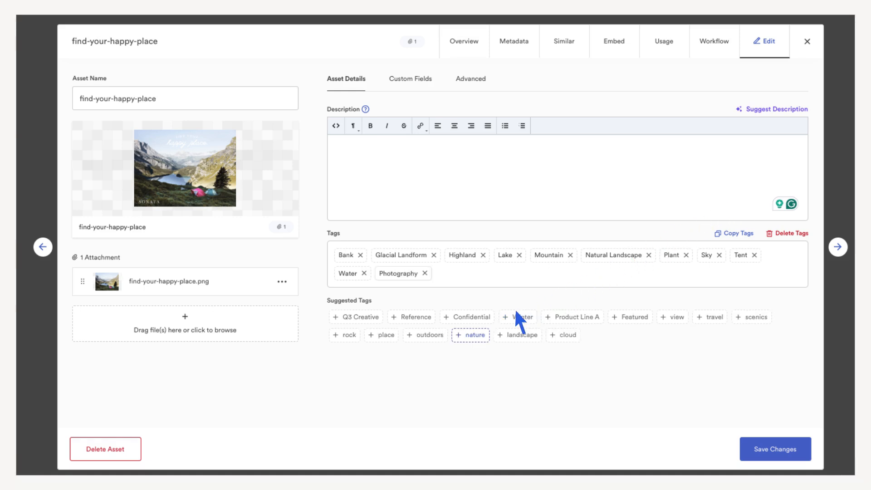
left_click(410, 78)
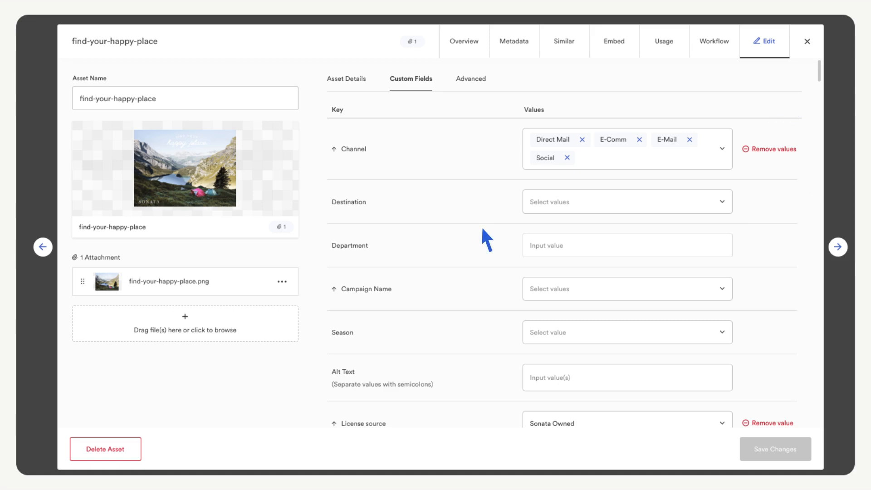
Set Destination to Banff and save the custom field changes
left_click(627, 201)
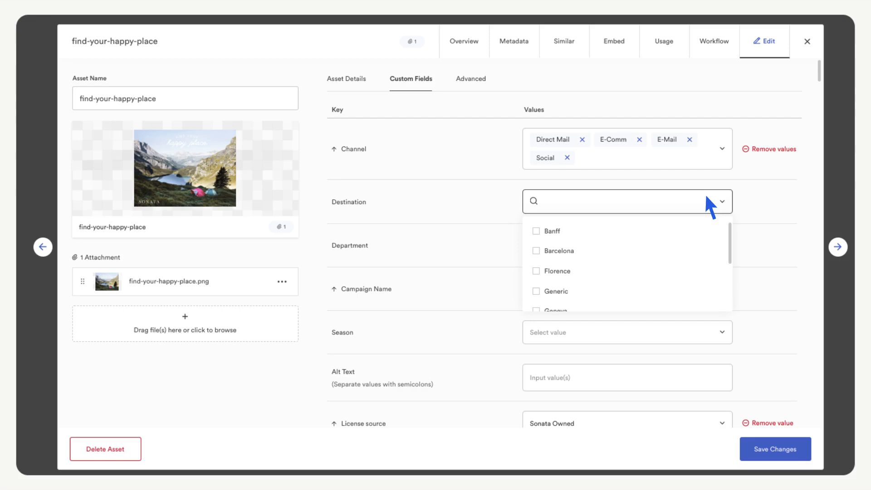
left_click(536, 231)
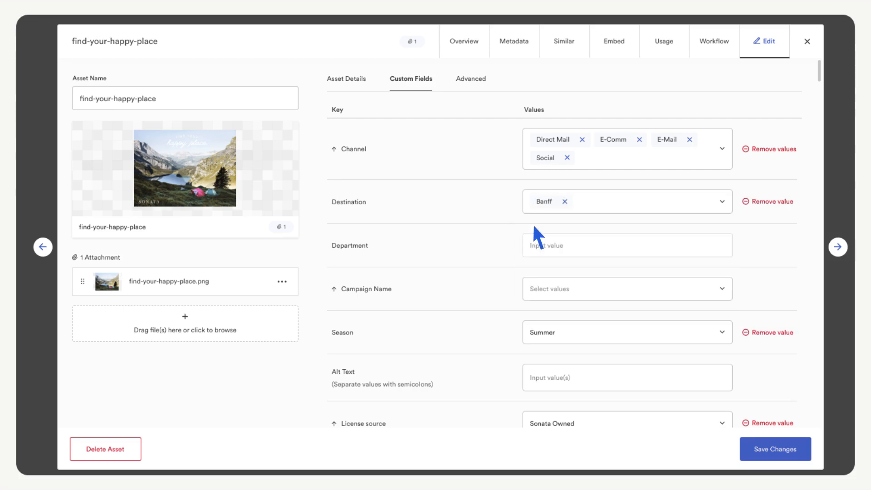
left_click(470, 78)
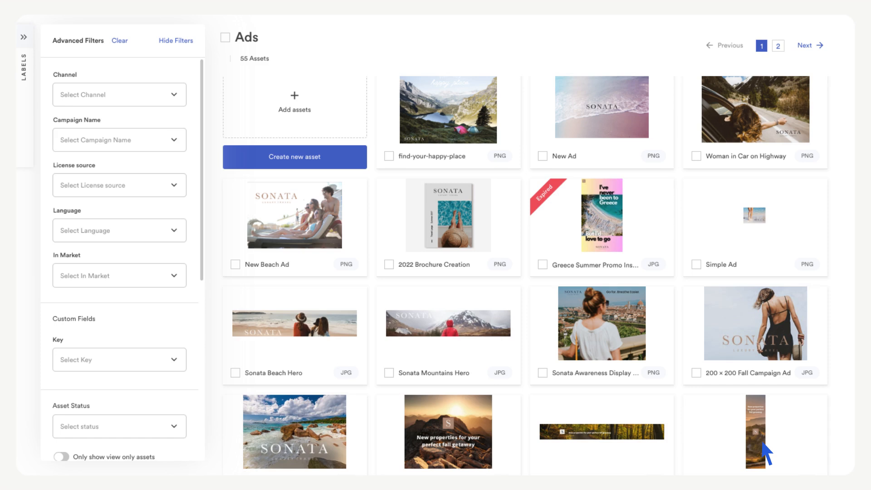
mouse_move(466, 224)
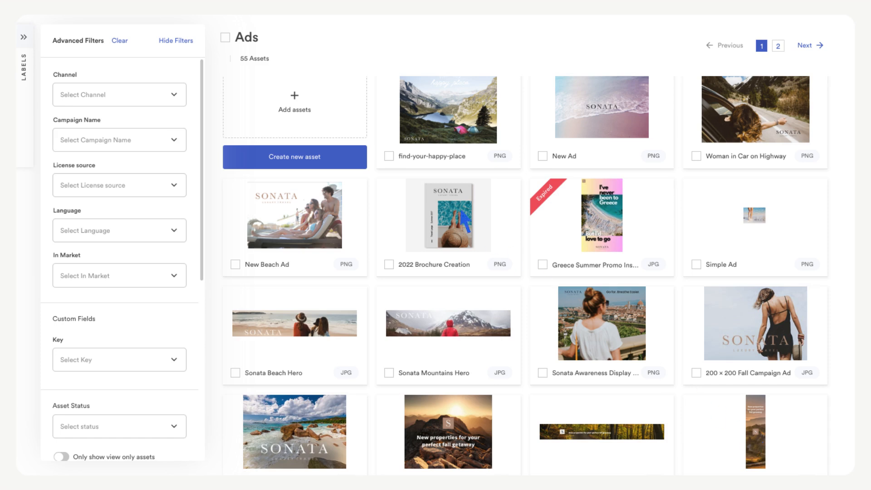
Remove the Fall campaign tag from the four selected ads and save
left_click(388, 156)
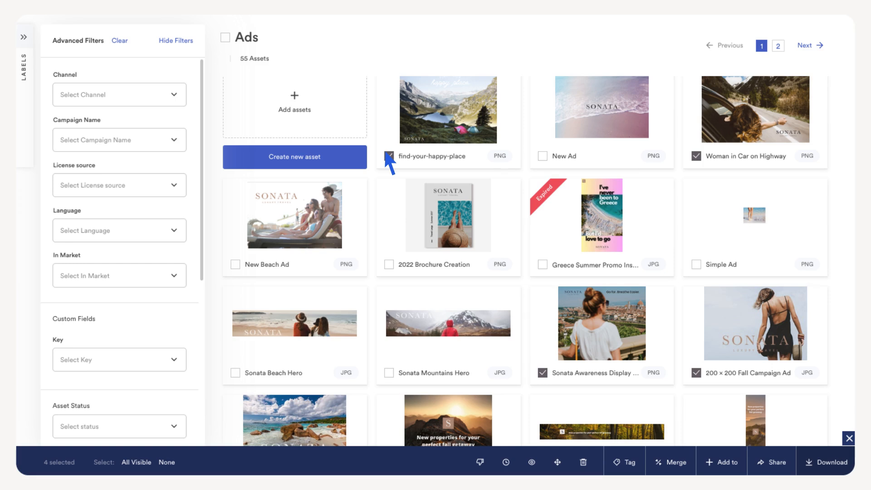
left_click(616, 460)
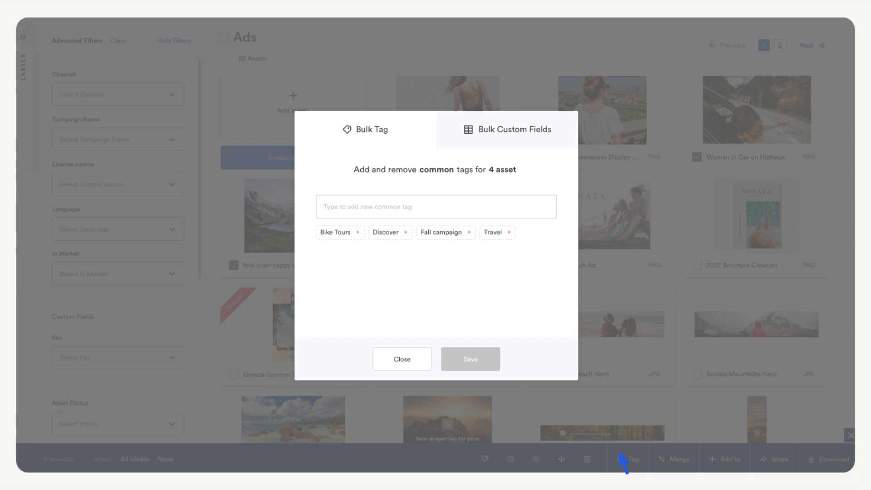
mouse_move(461, 239)
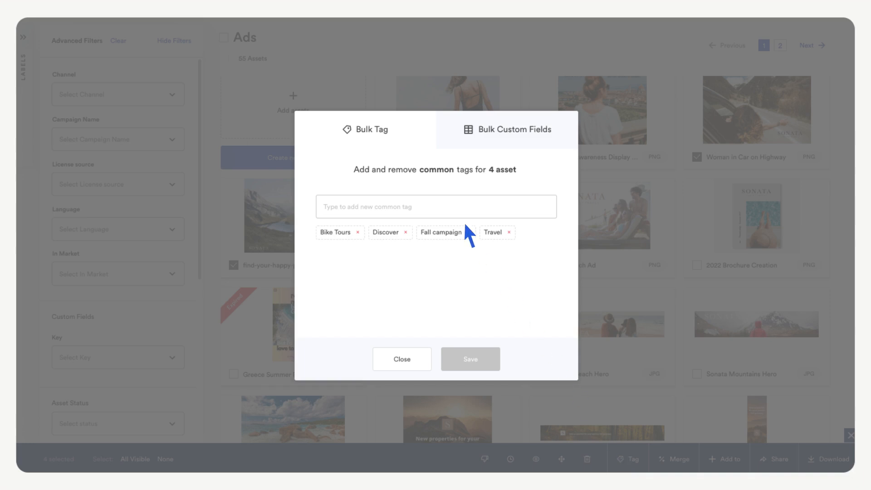
left_click(468, 232)
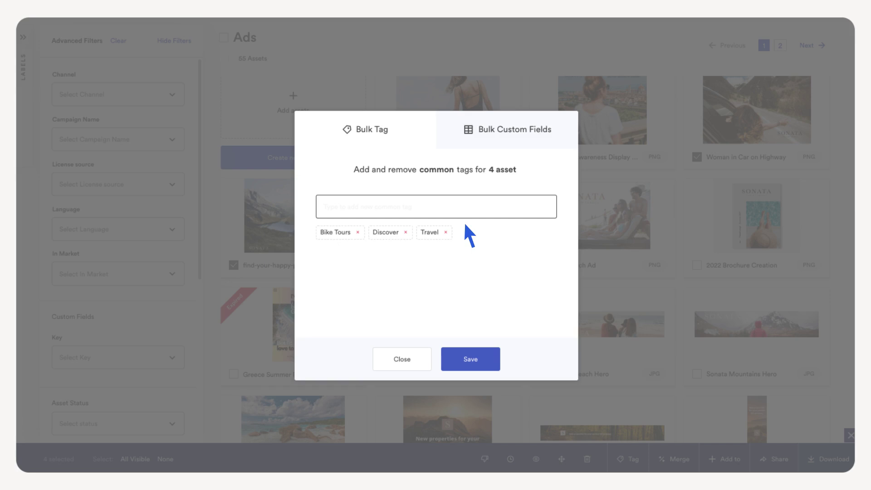
left_click(514, 129)
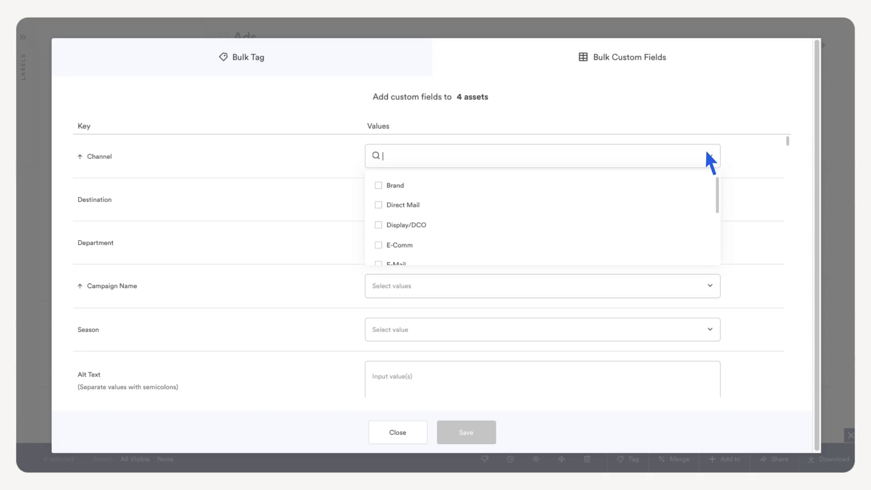
Apply Direct Mail as Channel for the four ads and save the bulk custom fields
left_click(378, 205)
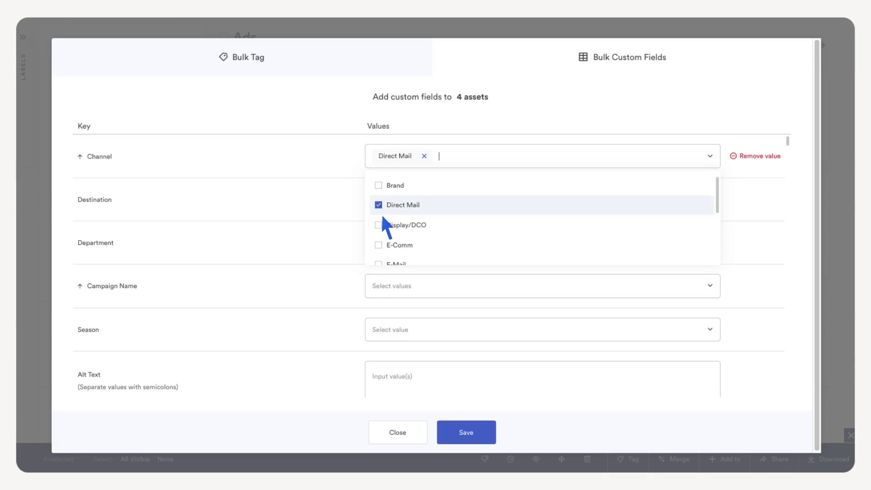
left_click(397, 432)
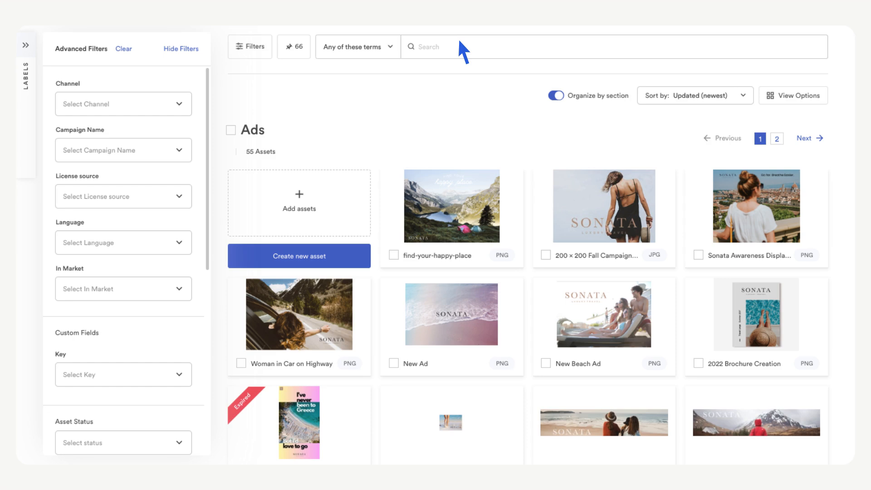
Search tags.strict:"mountain" and create a pinned search named Mountains from it
left_click(357, 47)
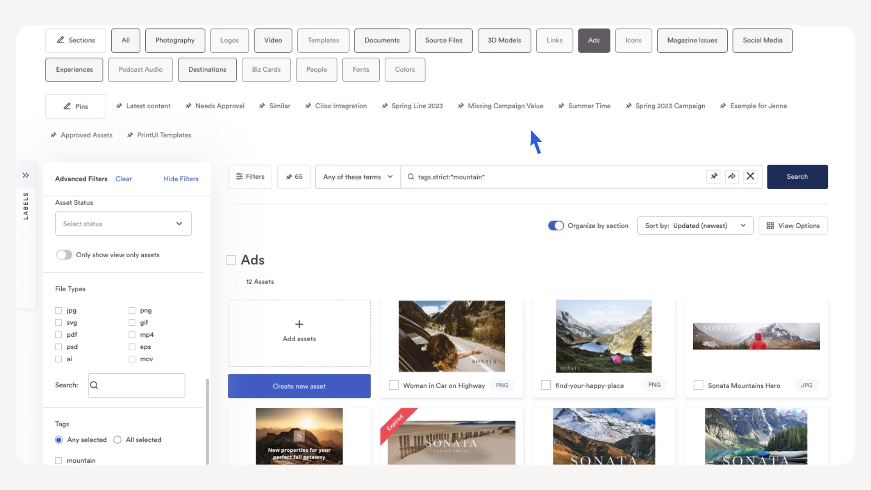
left_click(714, 177)
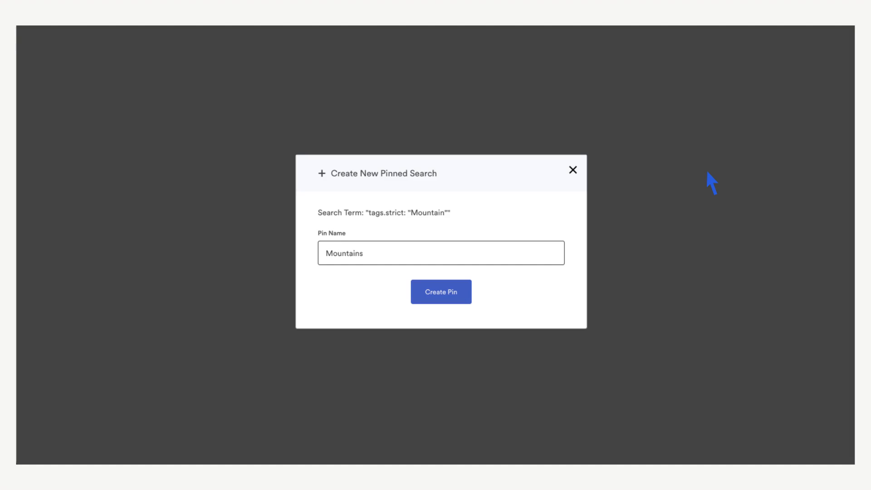
mouse_move(575, 245)
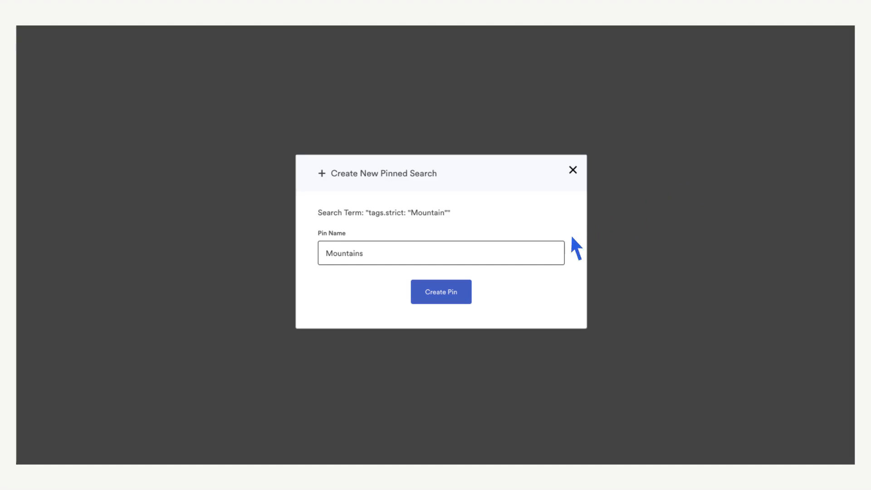
left_click(441, 292)
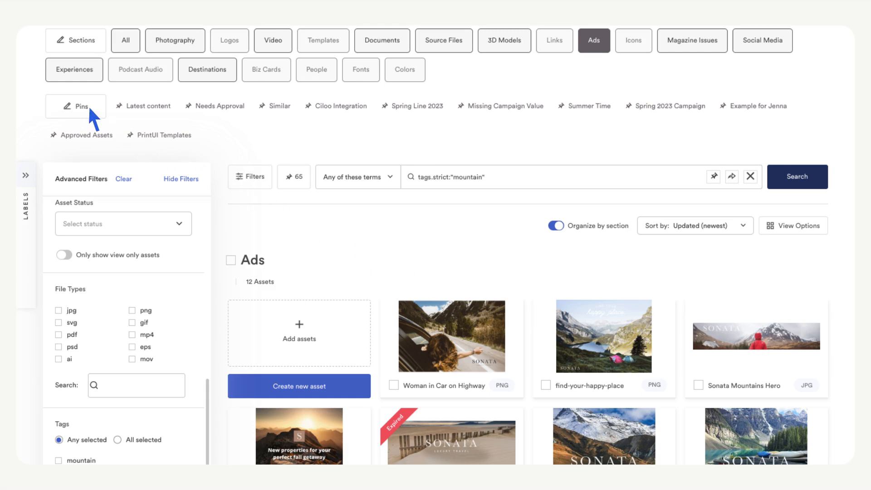
Mark the Mountains pin as Featured in Manage Pinned Searches and save
left_click(80, 105)
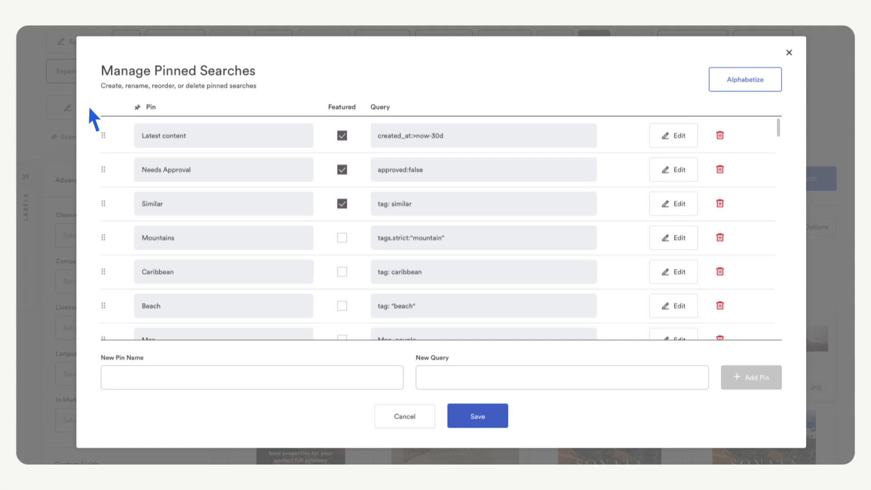
left_click(341, 238)
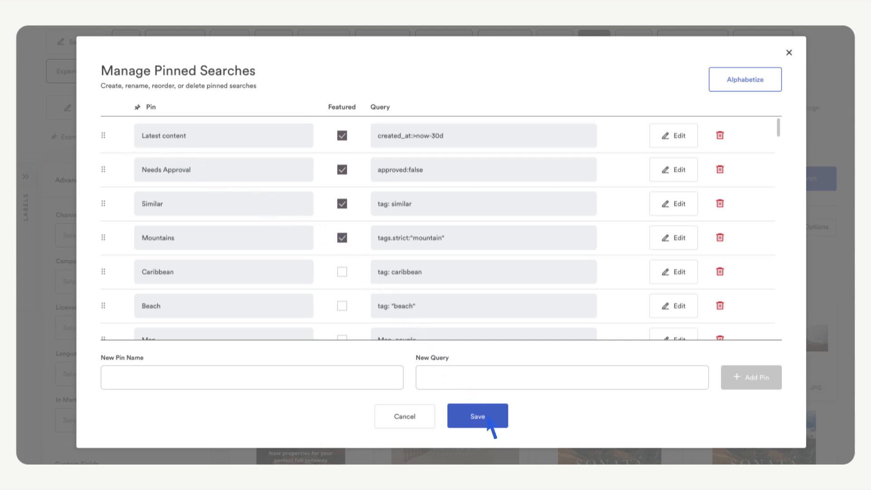
left_click(477, 416)
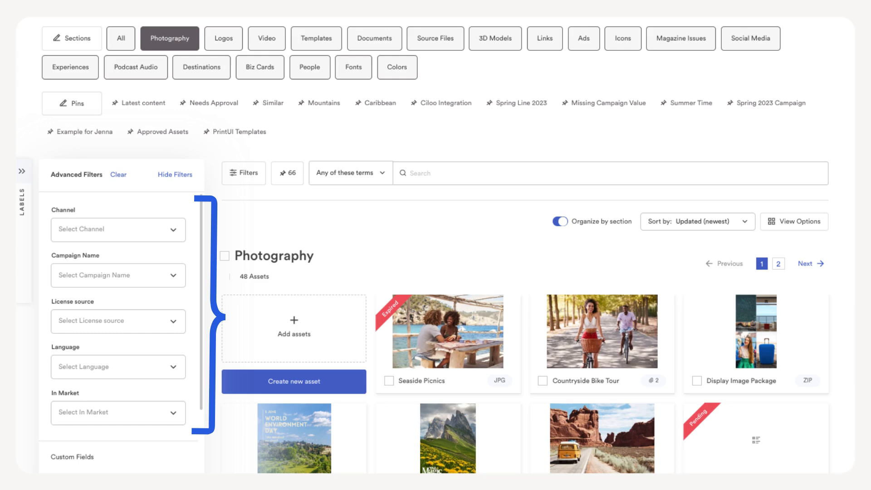
Scroll down to the Ads section to reach the ads to share
scroll("down", 3)
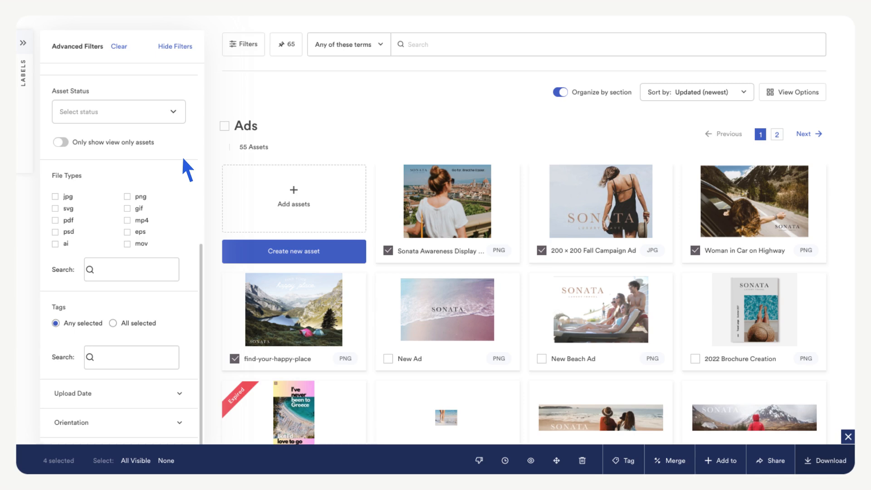
mouse_move(773, 459)
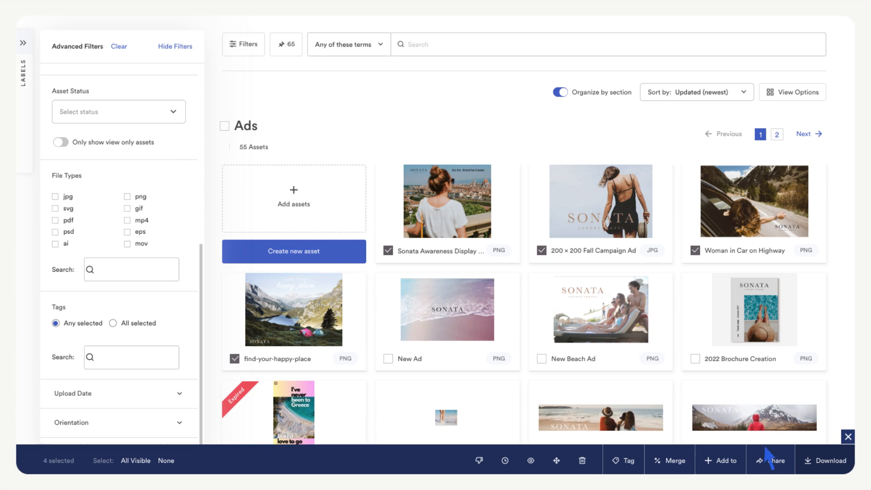
Share the four selected ads via a link requiring an email address and disabling downloads (view only)
left_click(777, 460)
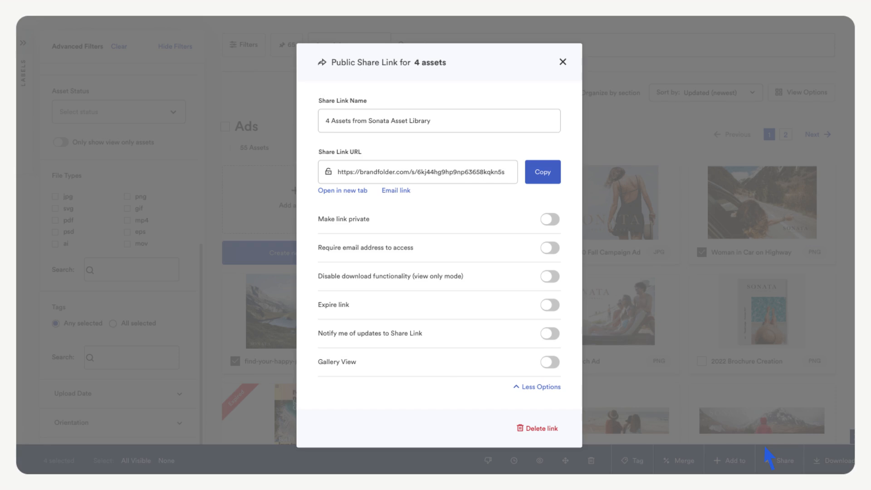
left_click(550, 248)
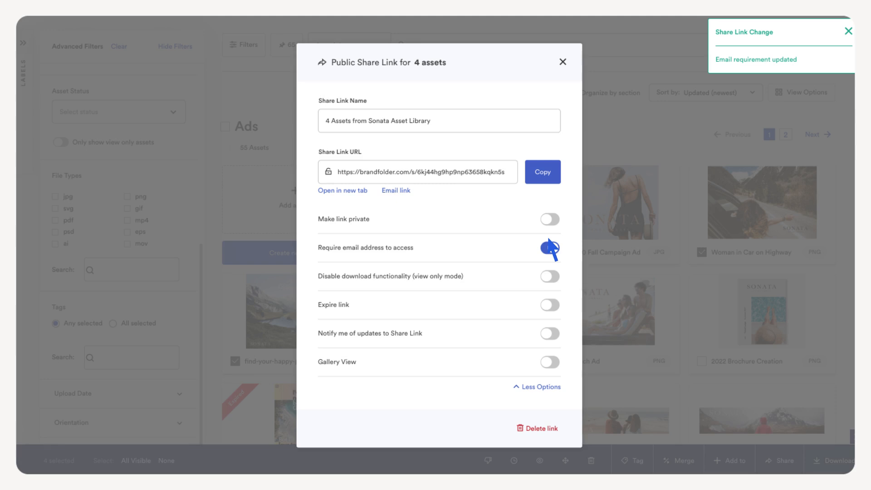
left_click(550, 277)
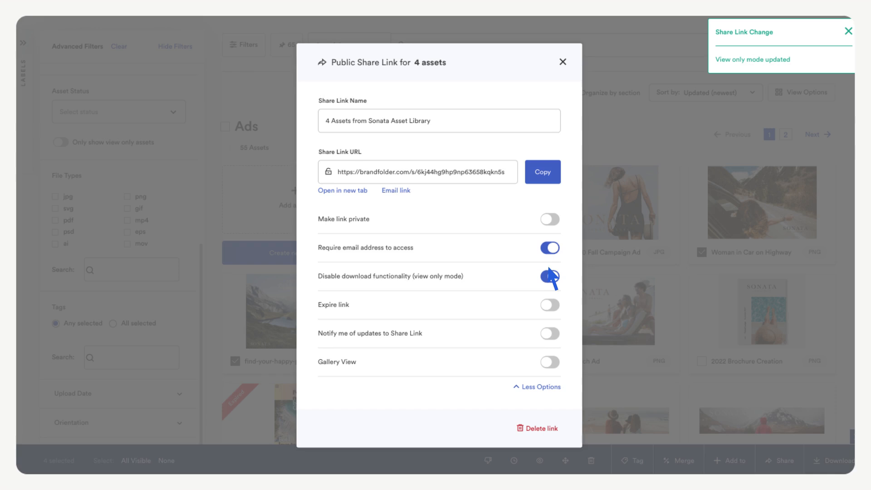